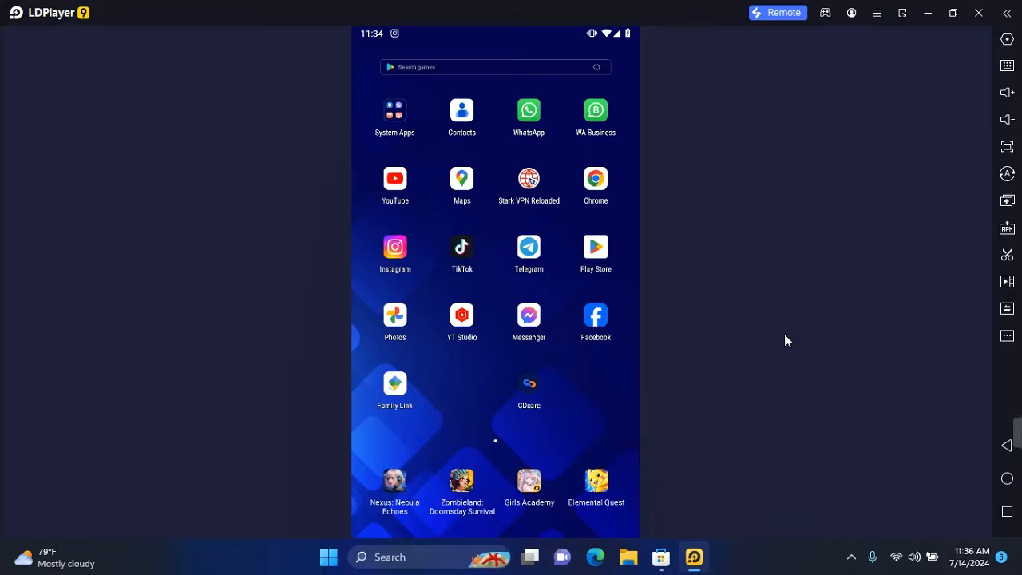
mouse_move(401, 399)
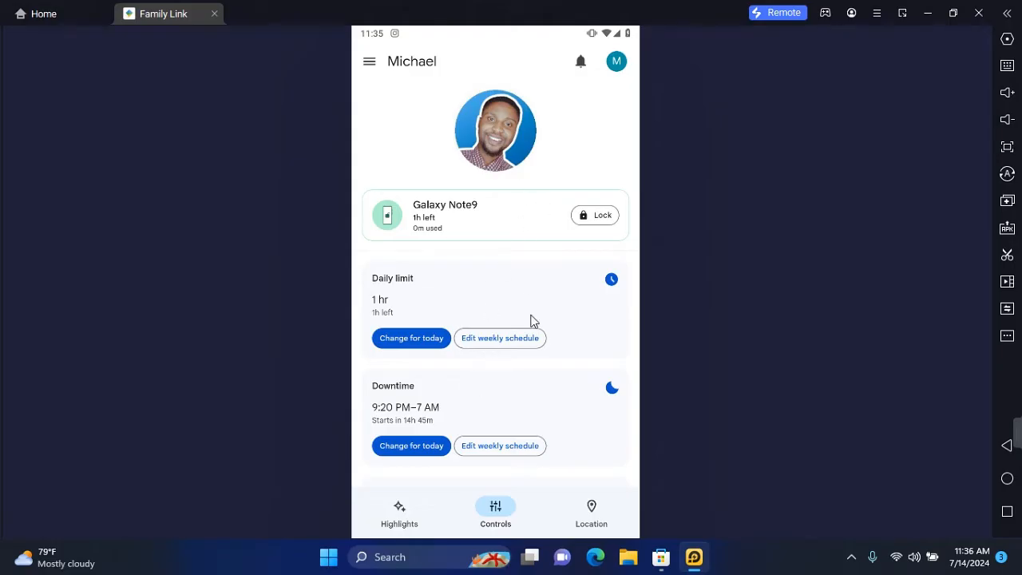
Scroll the child's Controls page down to the Account settings section.
scroll("down", 3)
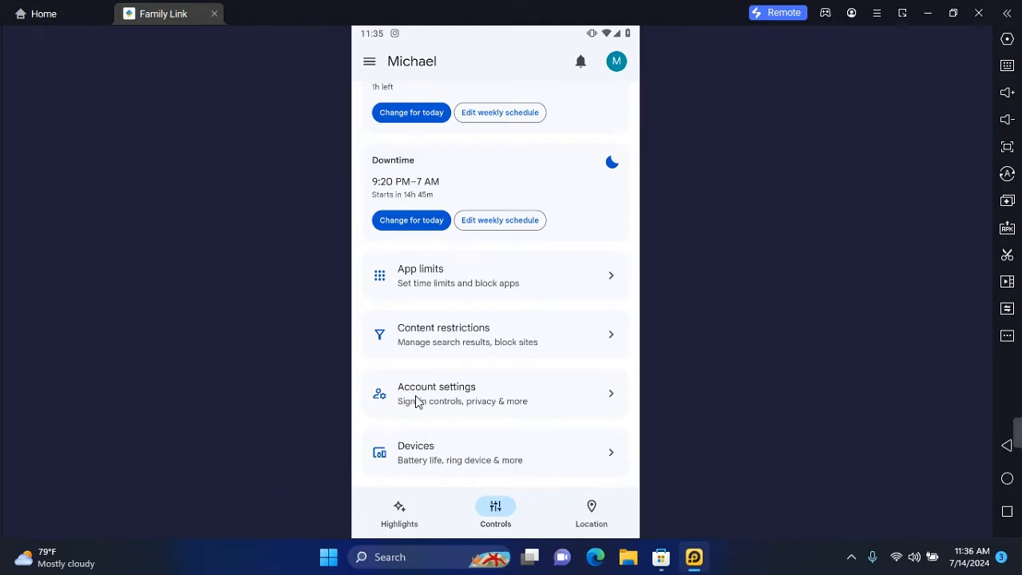
Go through Account settings to Account supervision and review the Stop supervision page.
left_click(436, 393)
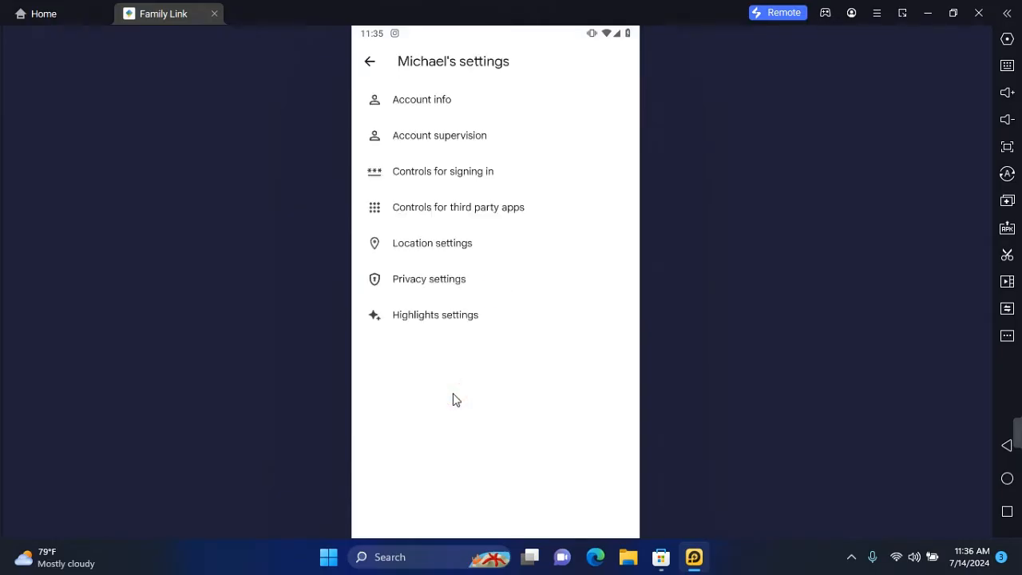
left_click(440, 135)
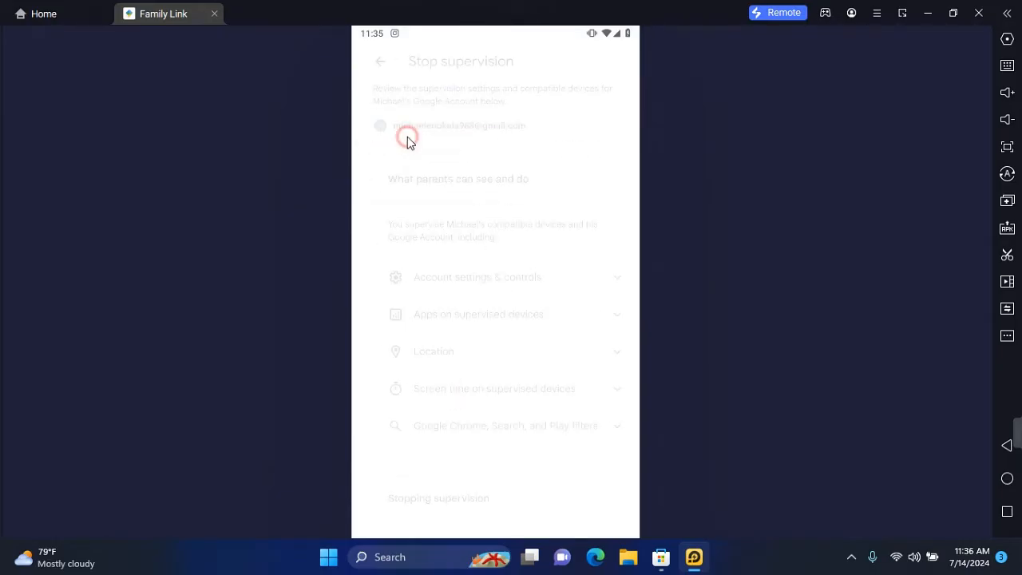
scroll("down", 3)
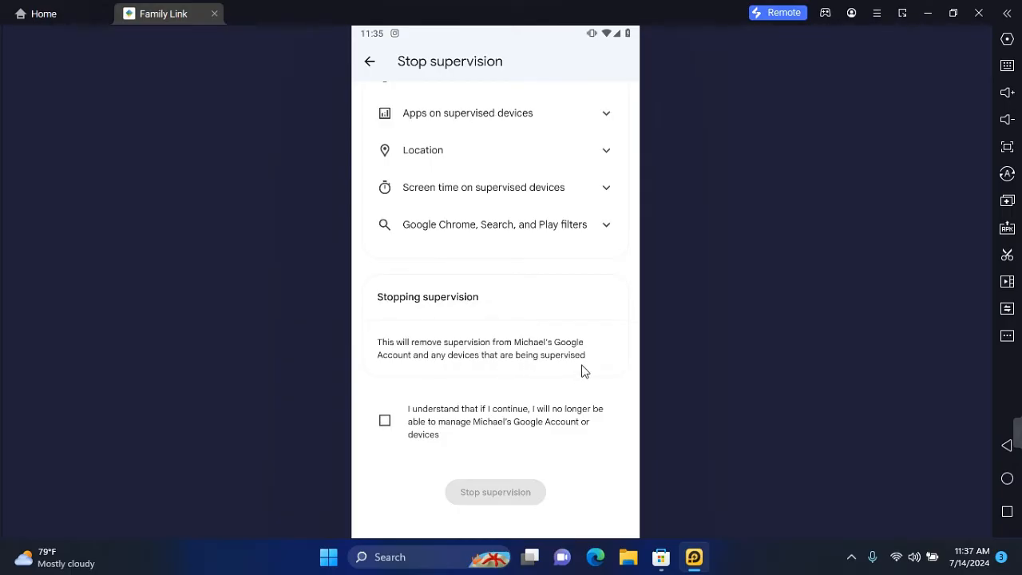
Tick 'I understand' and stop supervision of Michael's Google Account.
left_click(385, 420)
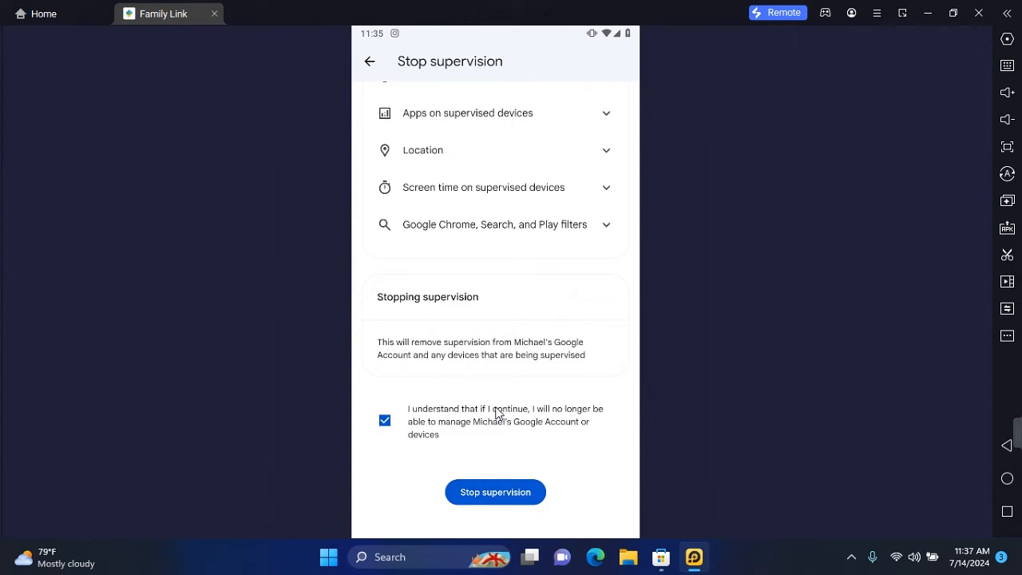
mouse_move(459, 452)
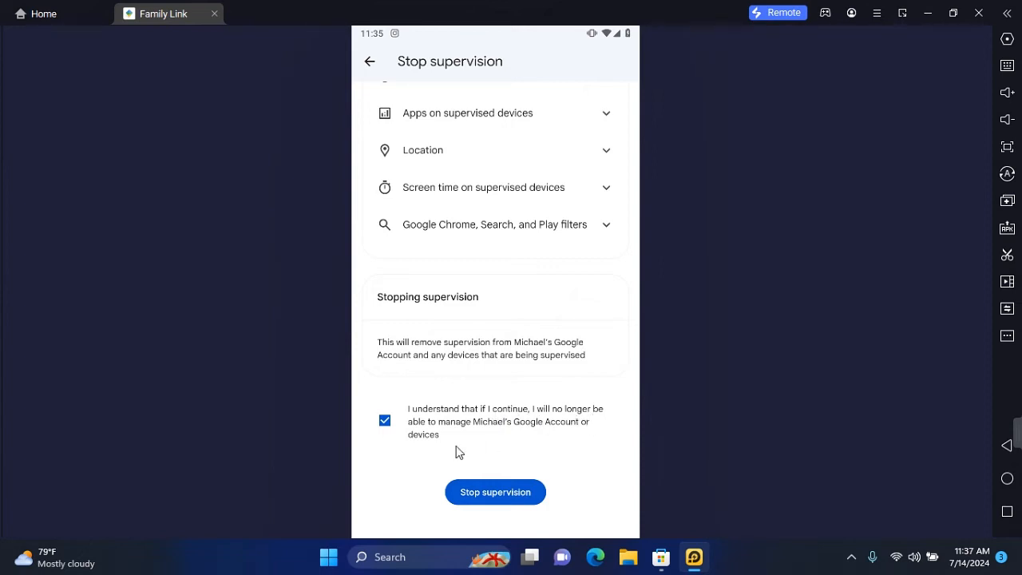
mouse_move(446, 456)
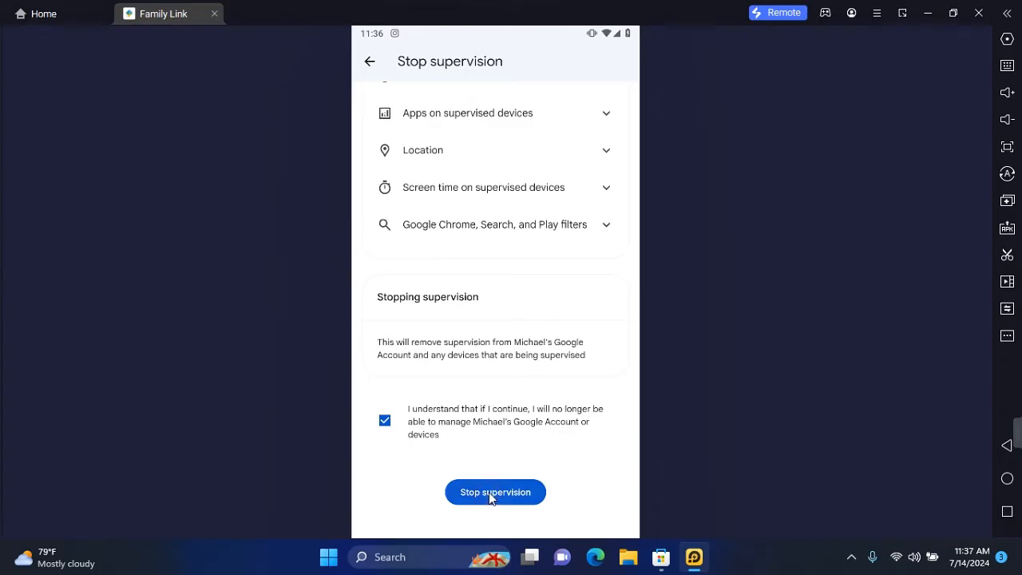
left_click(495, 492)
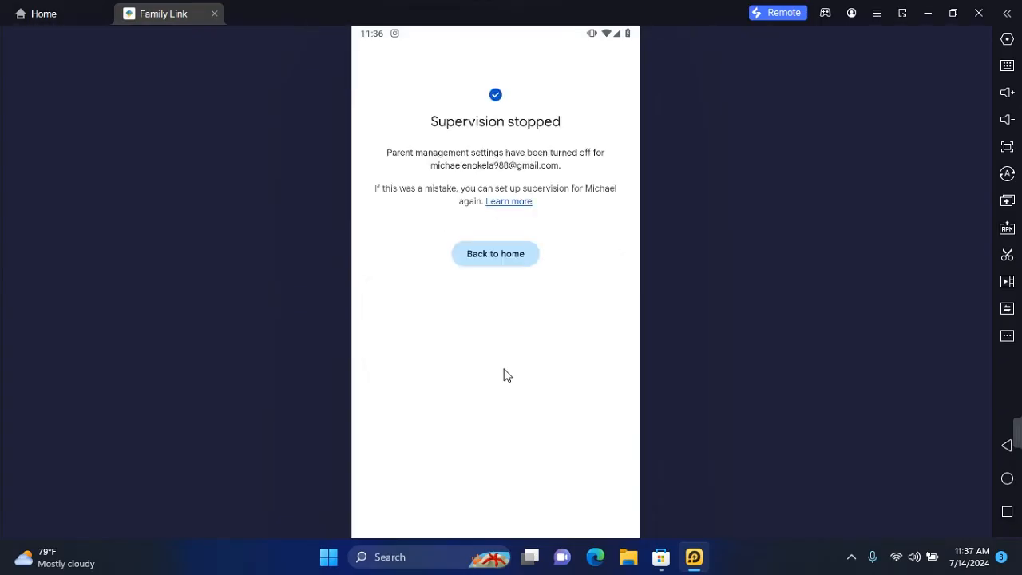
mouse_move(521, 372)
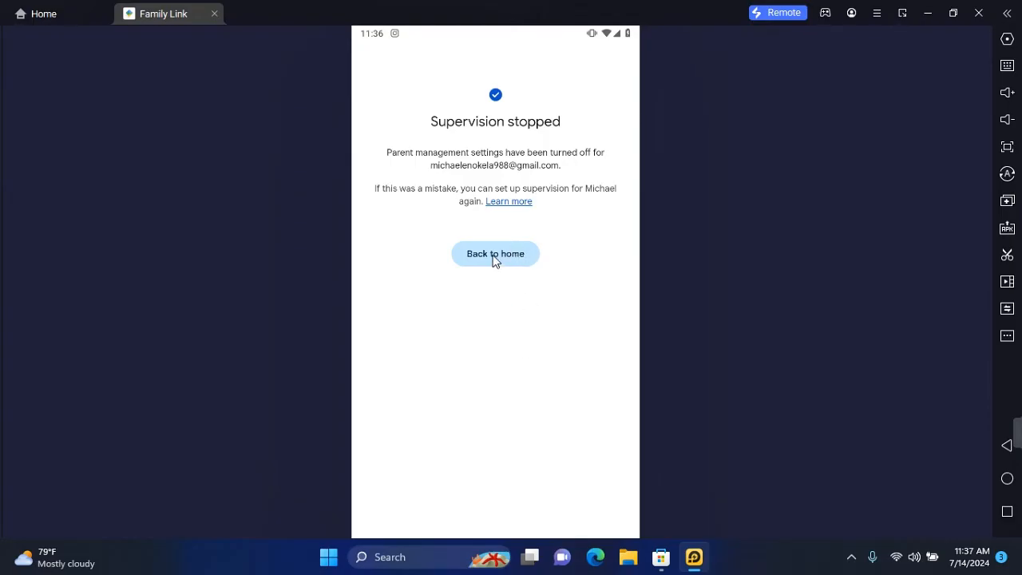
Return from the Supervision stopped screen to the now-empty Family Link home.
left_click(495, 253)
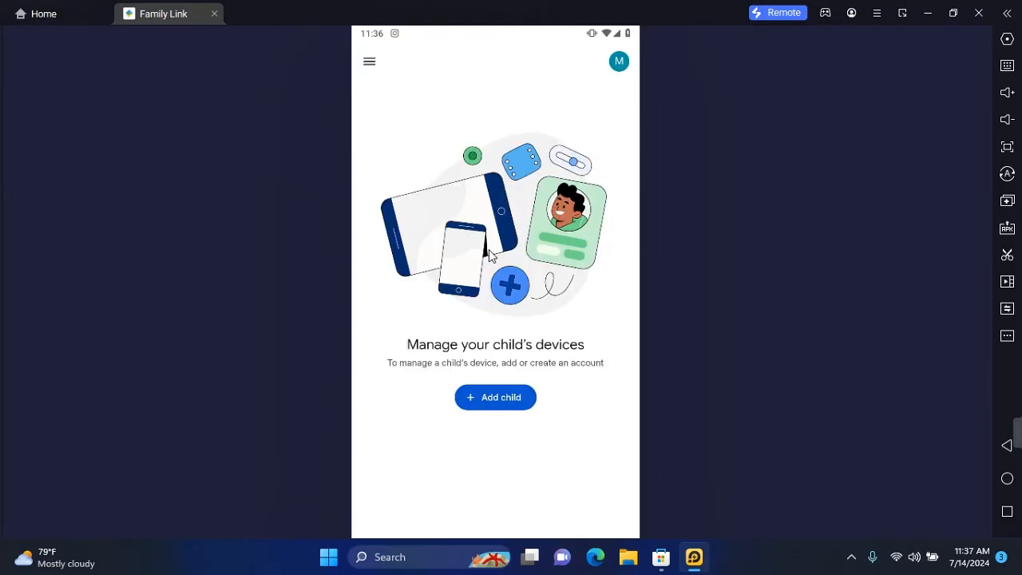